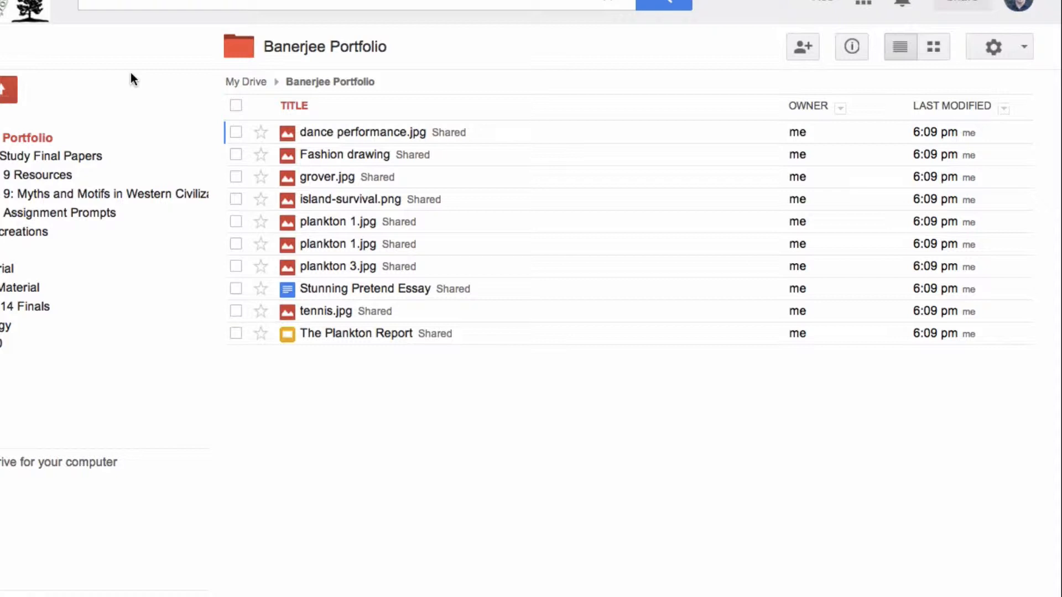
mouse_move(213, 99)
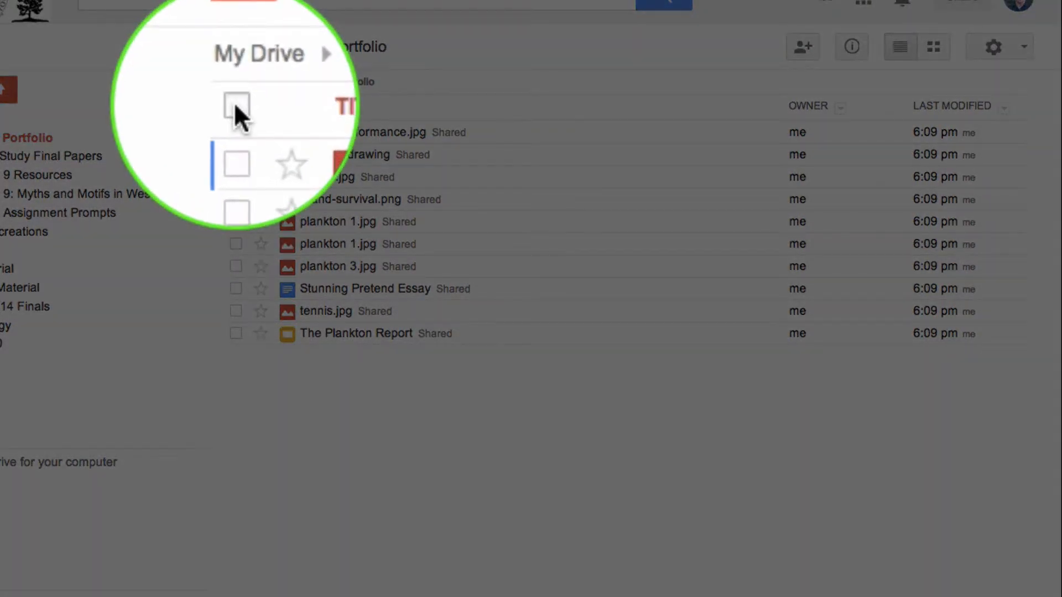
Select all ten files in the Banerjee Portfolio folder via the select-all checkbox
click(236, 109)
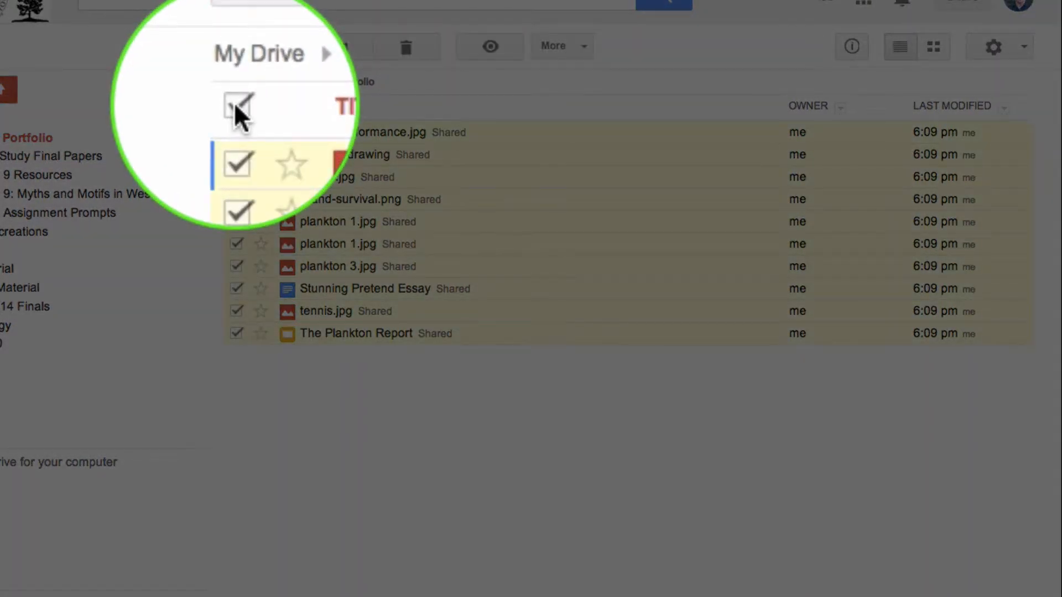
click(236, 108)
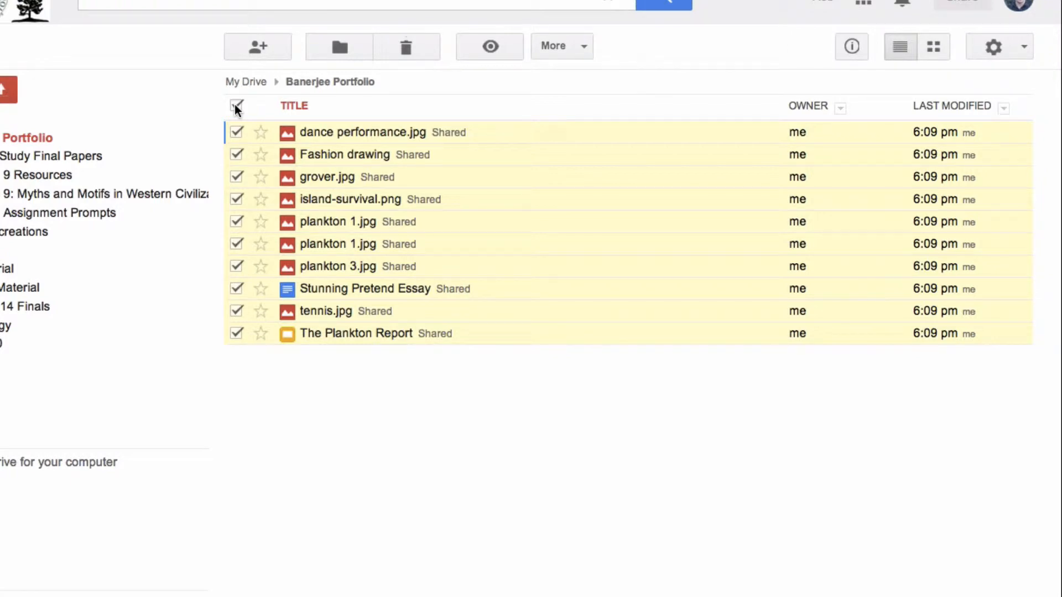
mouse_move(246, 71)
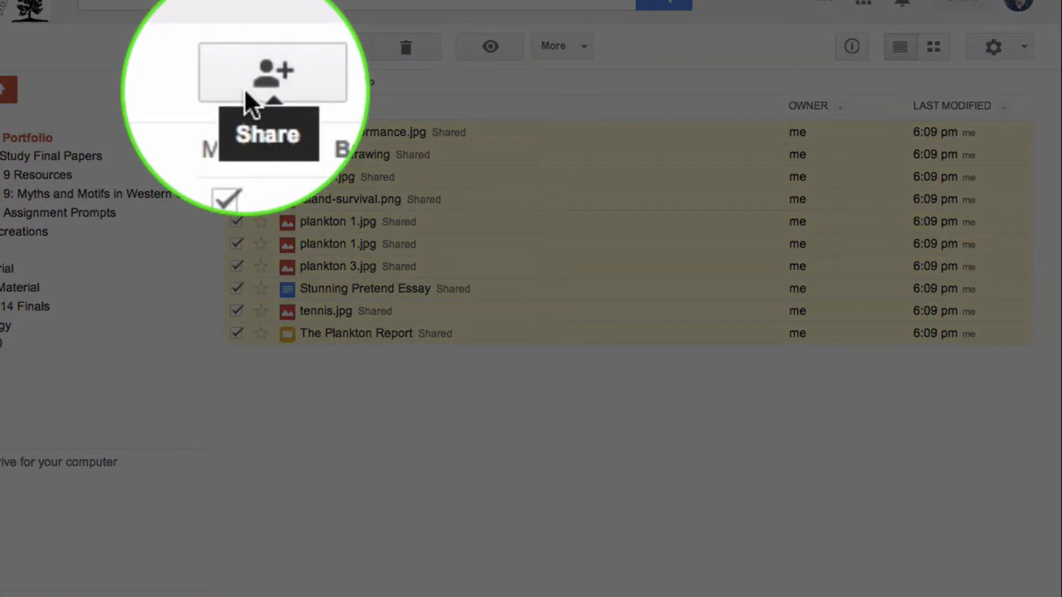
Bring up Sharing settings for the ten selected portfolio items
click(273, 71)
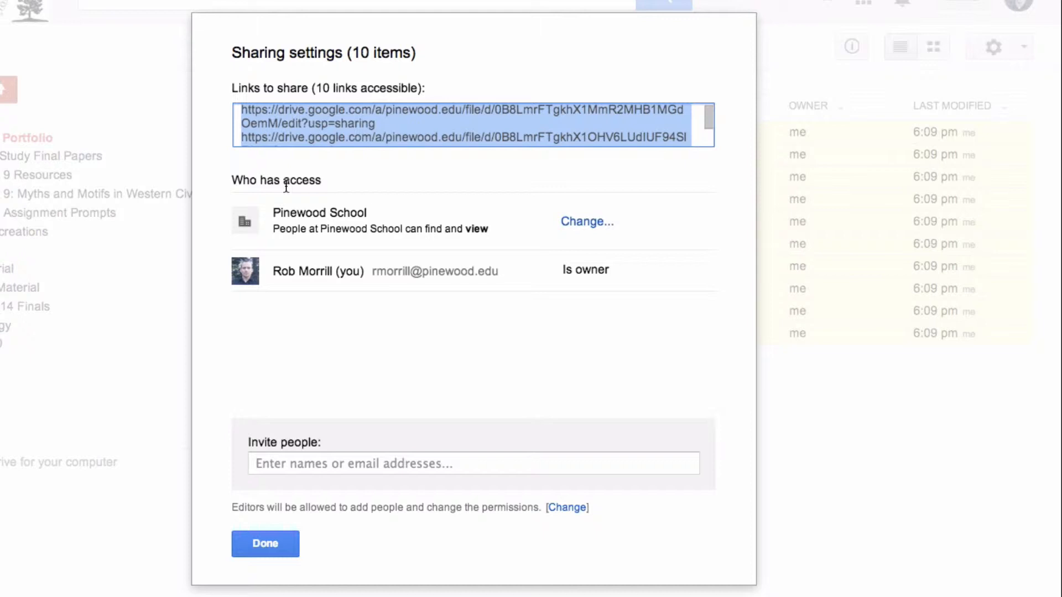
mouse_move(322, 246)
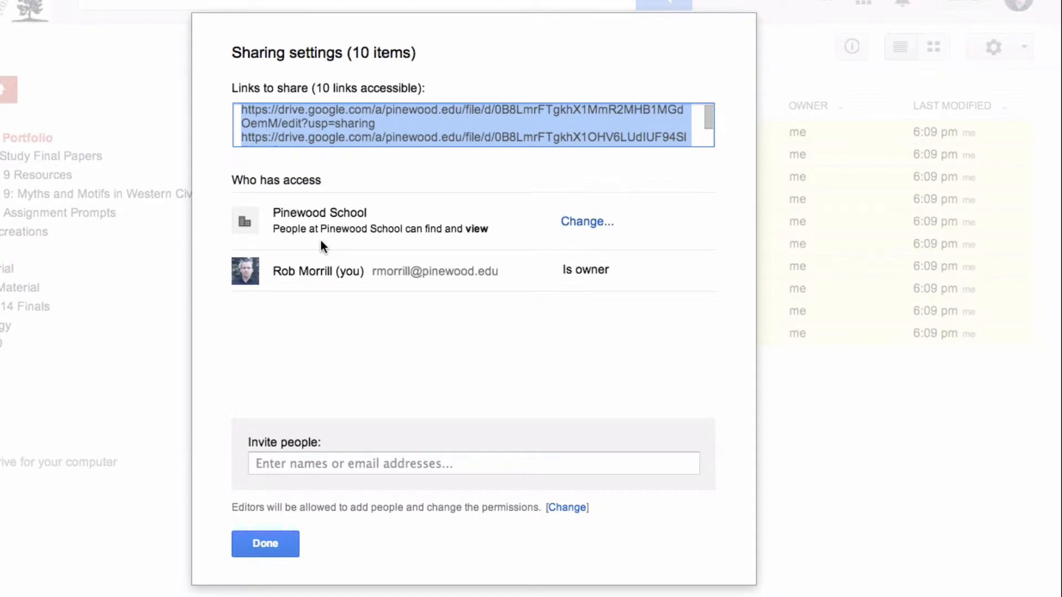
mouse_move(387, 248)
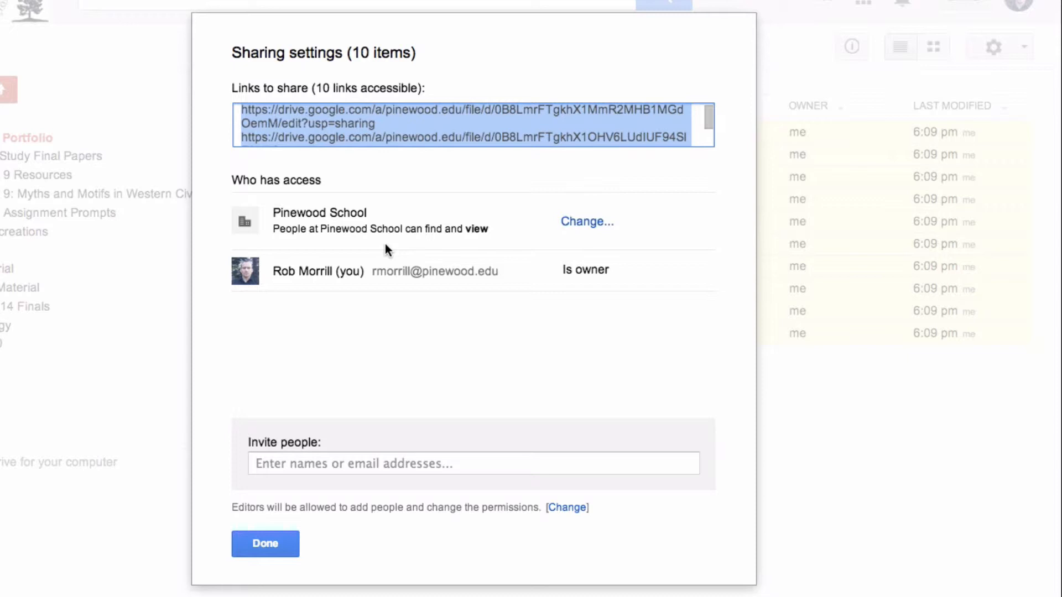
mouse_move(498, 239)
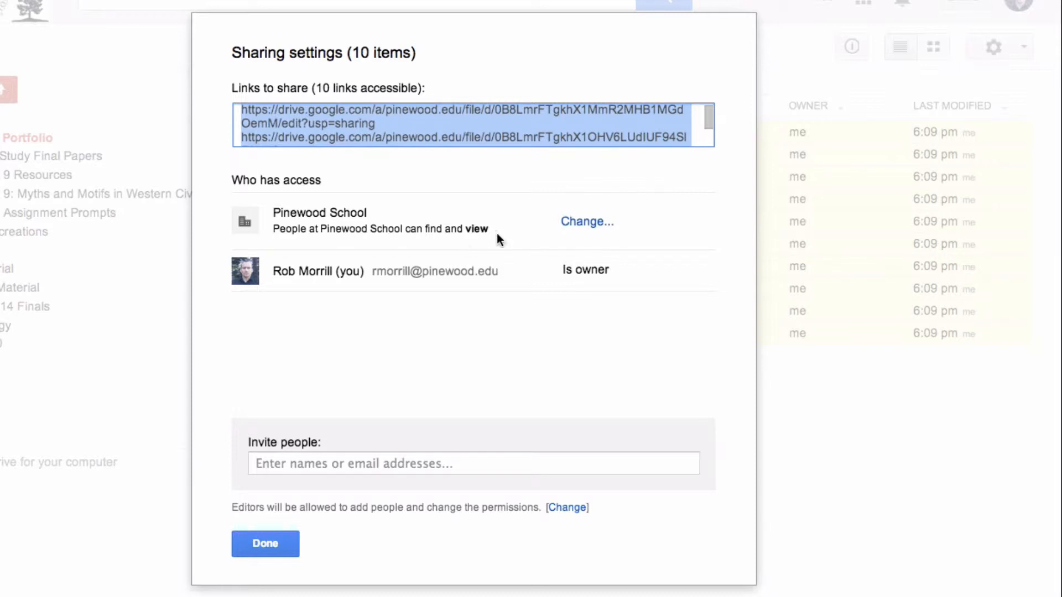
Change visibility from Pinewood School to 'Anyone with the link' for the ten files
click(586, 222)
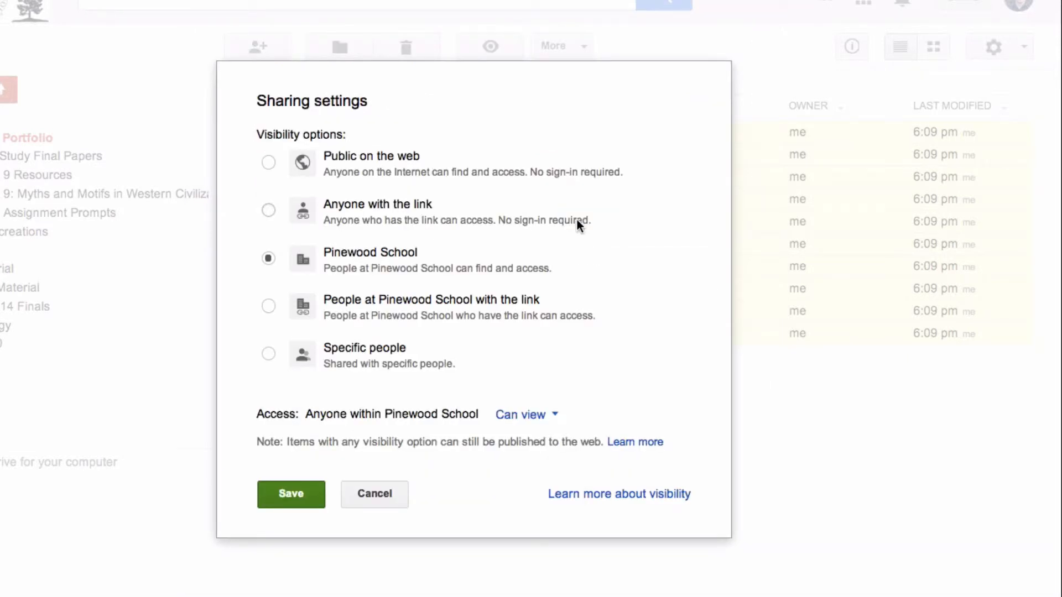
mouse_move(333, 238)
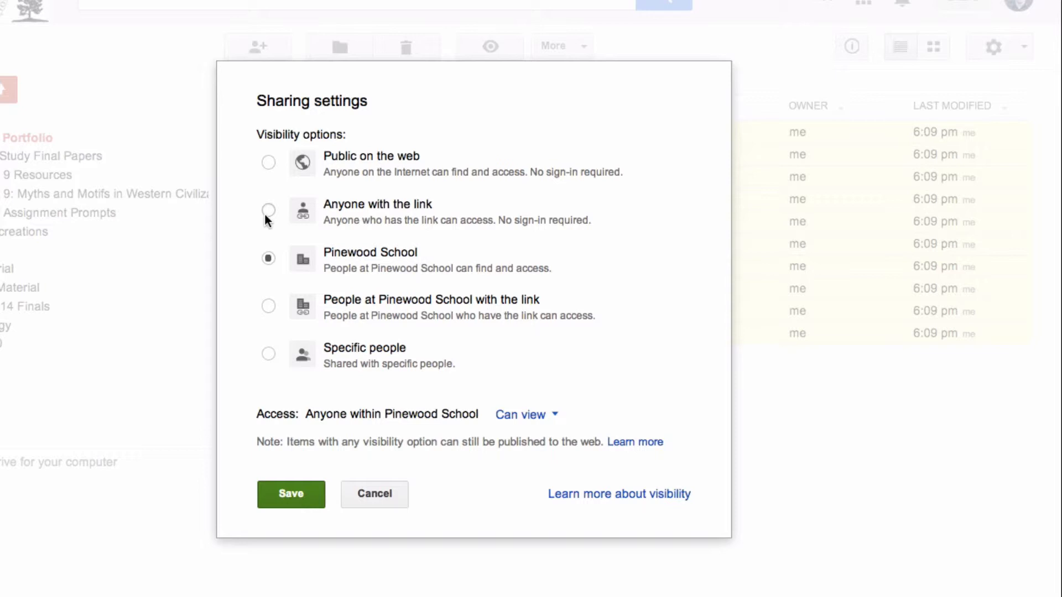
click(267, 210)
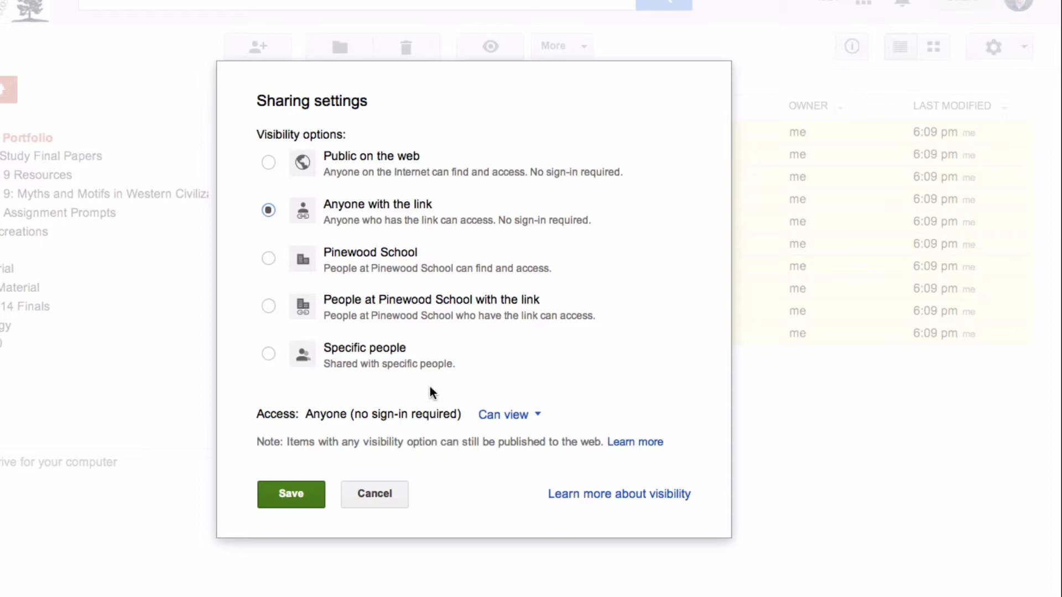
mouse_move(509, 415)
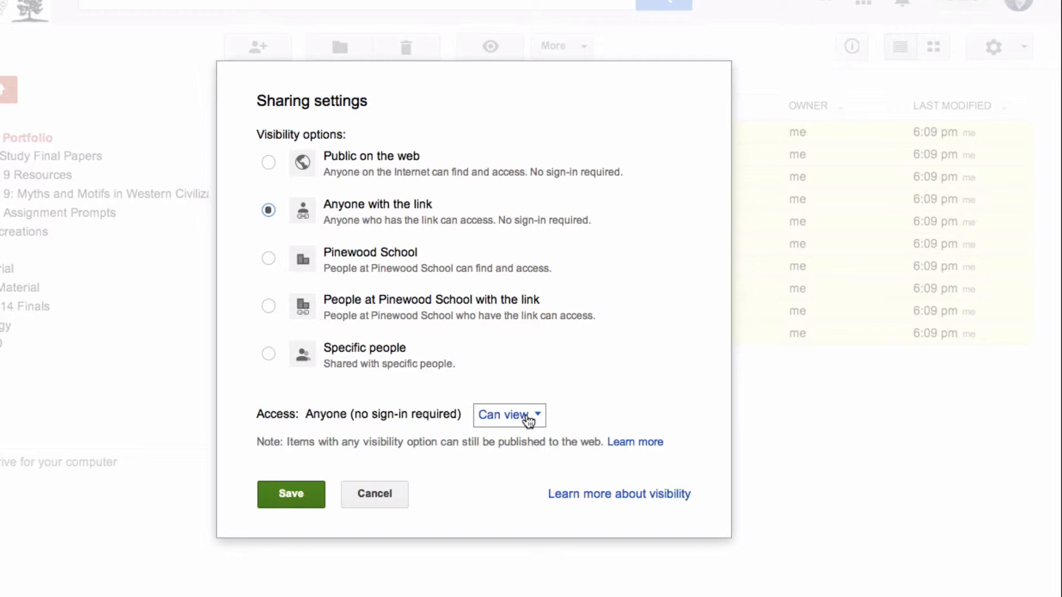
click(507, 415)
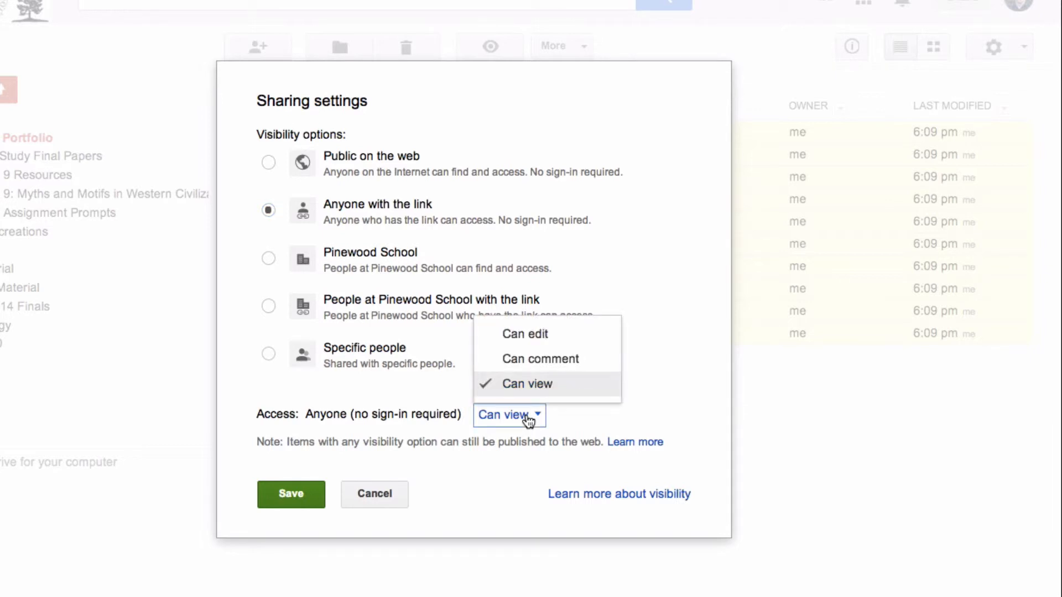
click(528, 384)
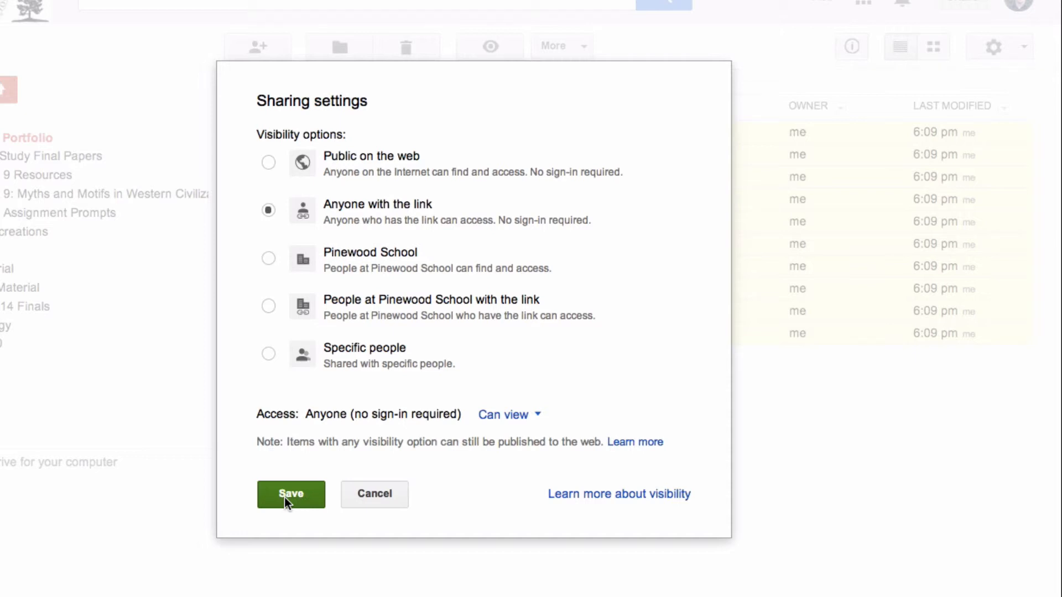
Save the 'Anyone with the link can view' setting for the portfolio files
click(291, 493)
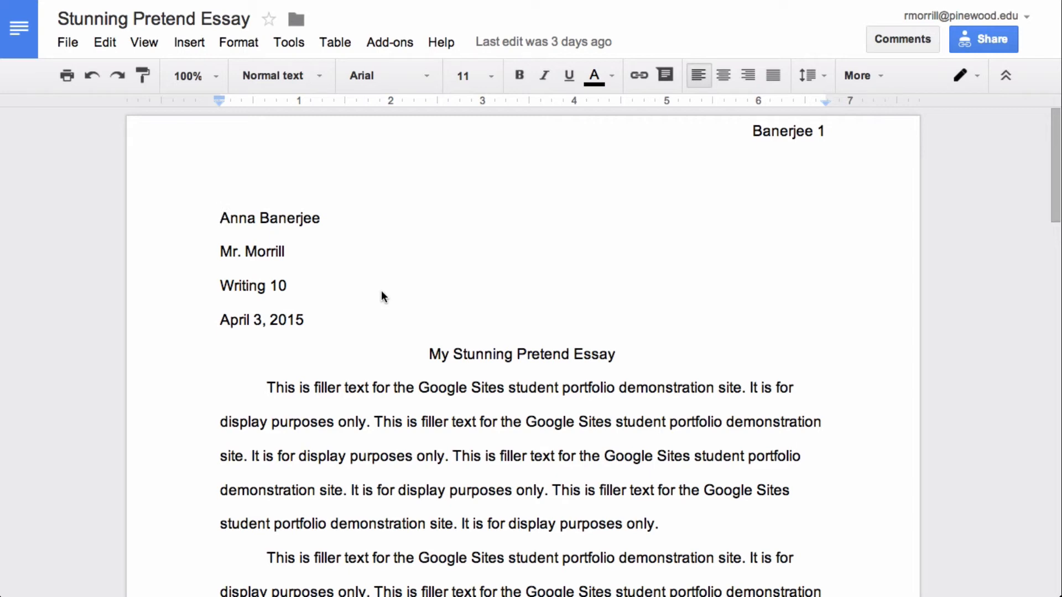
Show the Stunning Pretend Essay's visibility options under Who has access
click(983, 39)
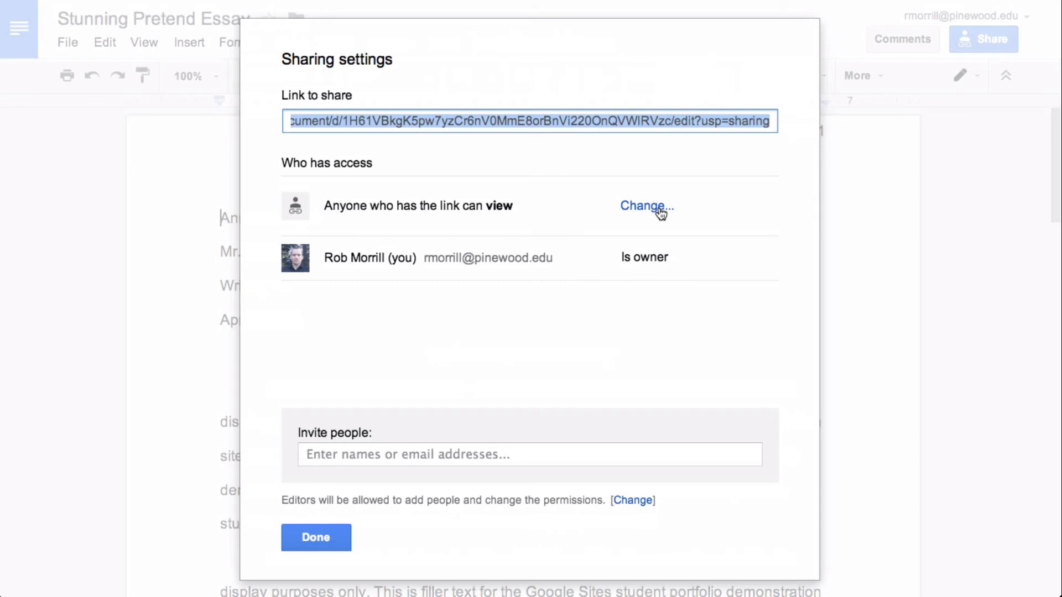
click(642, 205)
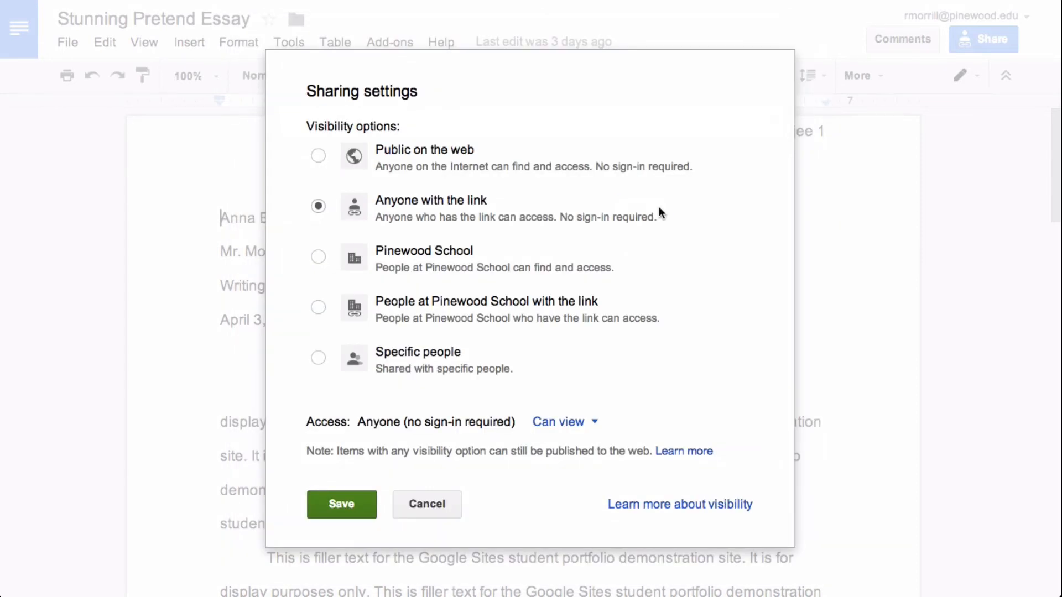